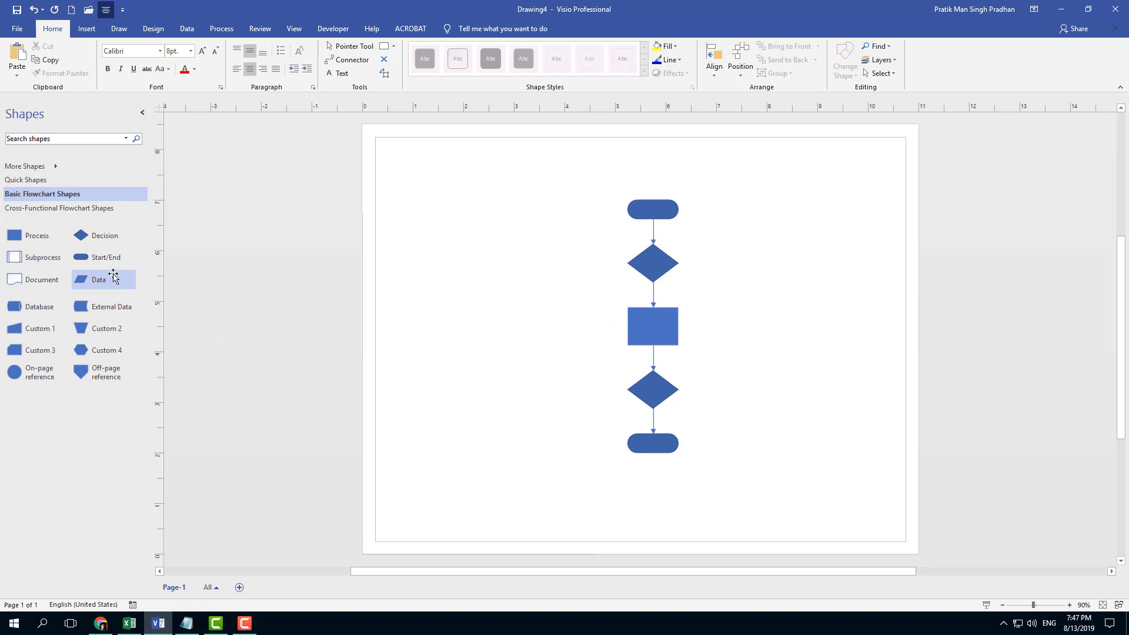
pyautogui.moveTo(85, 280)
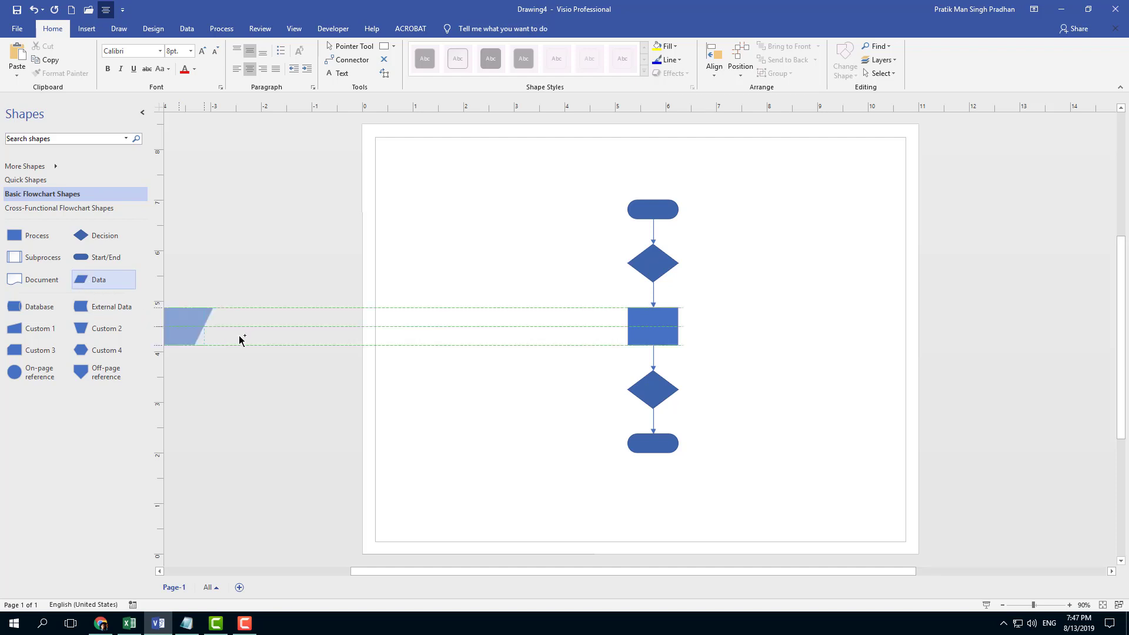
# Drop a Data parallelogram onto the connector between the top decision diamond and the process box
pyautogui.moveTo(191, 328); pyautogui.dragTo(645, 289)
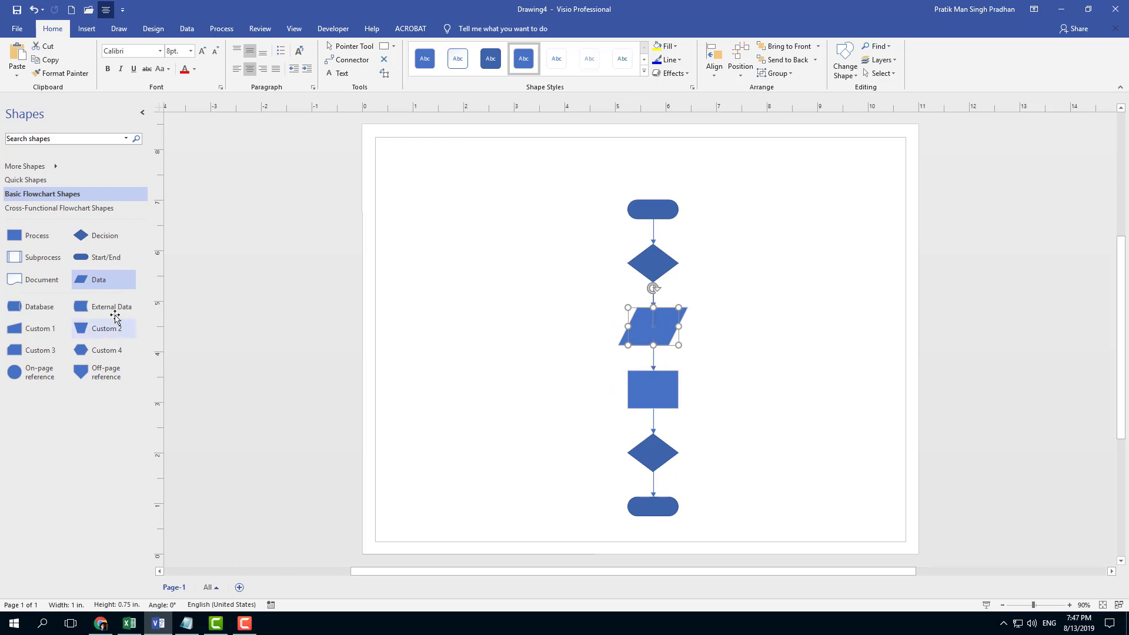
# Drop an External Data shape onto the connector between the process box and the lower decision diamond
pyautogui.moveTo(109, 305); pyautogui.dragTo(302, 345)
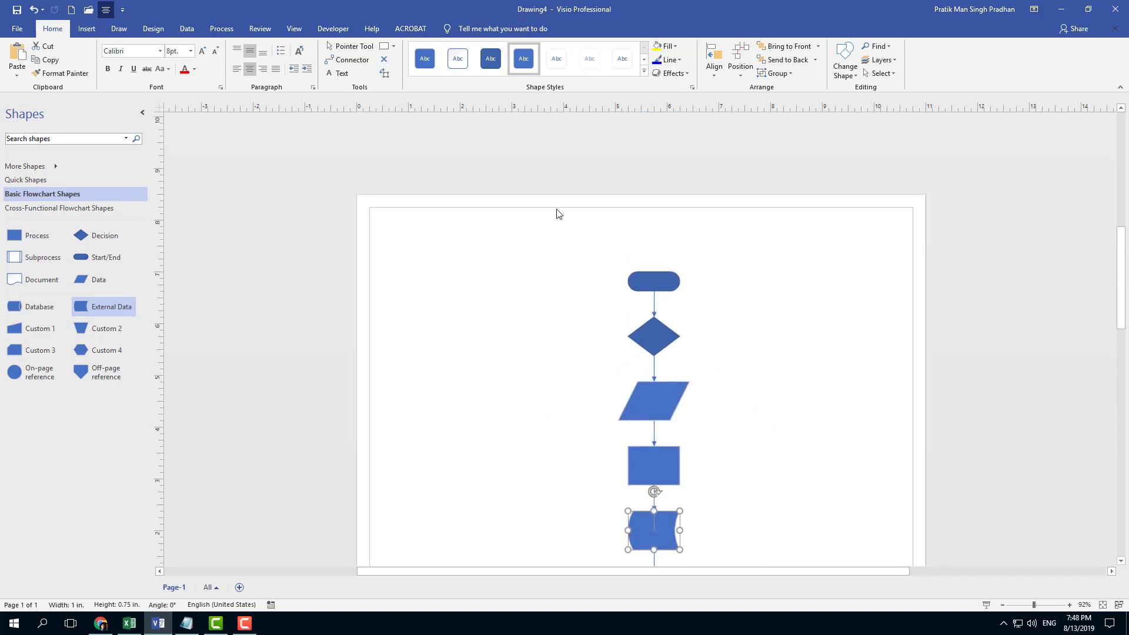
# Scroll down the page toward the Data parallelogram above the process box
pyautogui.scroll(-3)
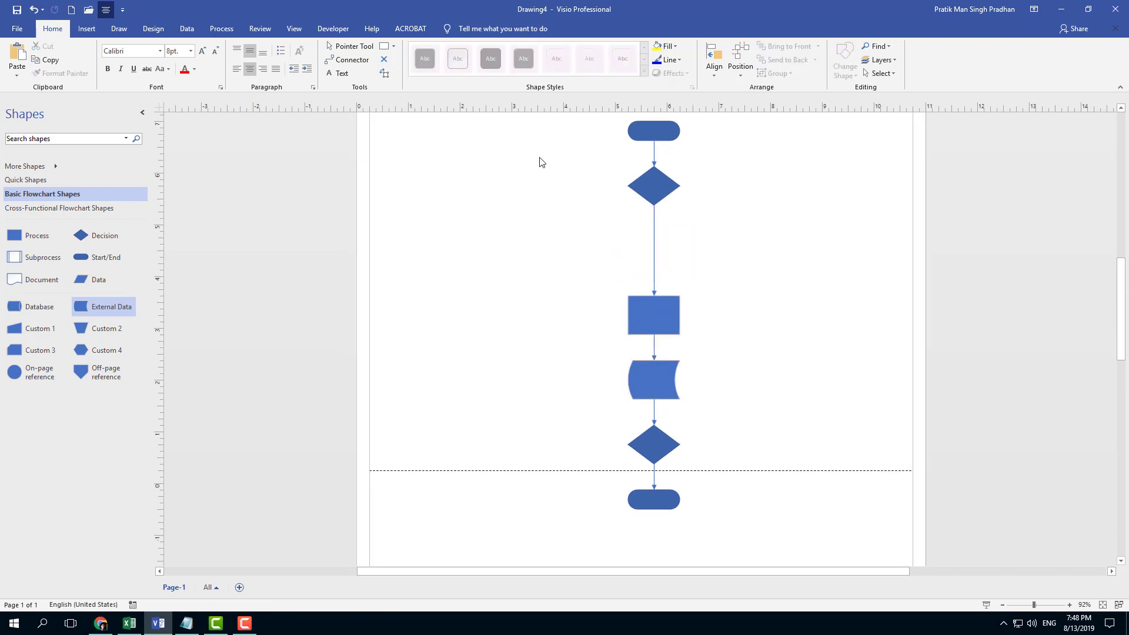
pyautogui.moveTo(573, 274)
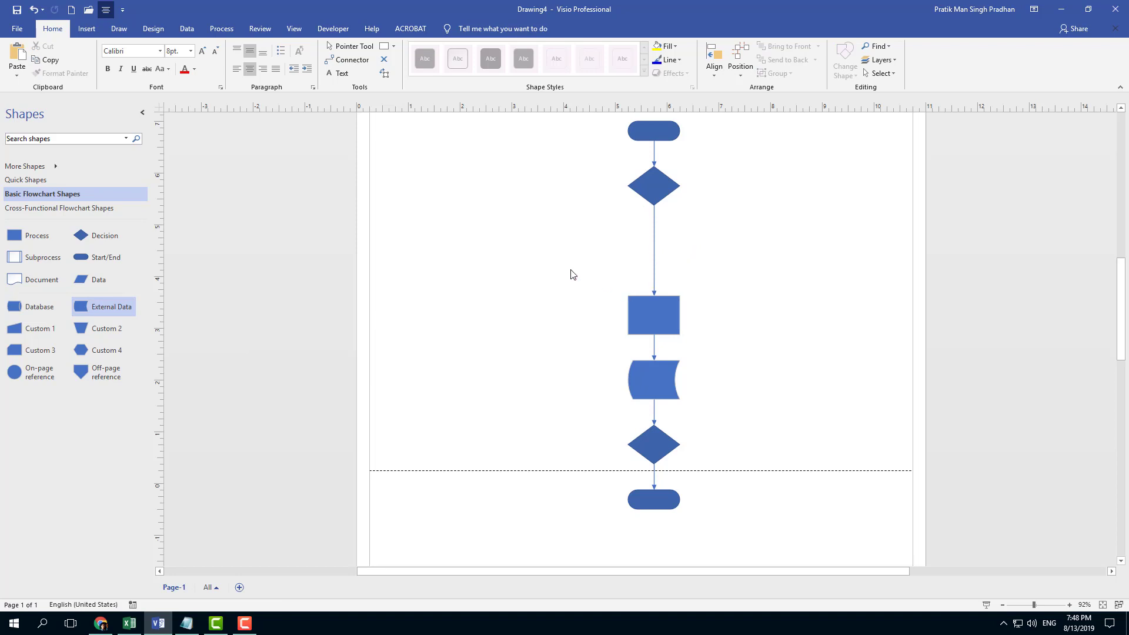